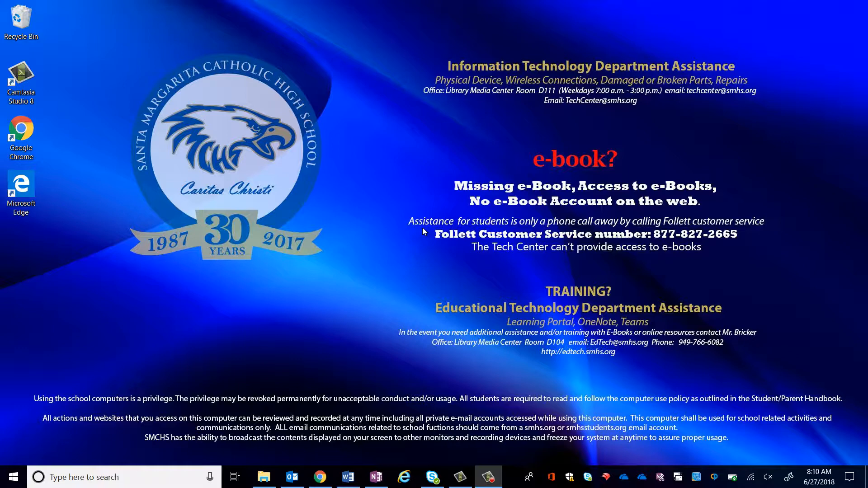
{"action": "mouse_move", "coordinate": [263, 477]}
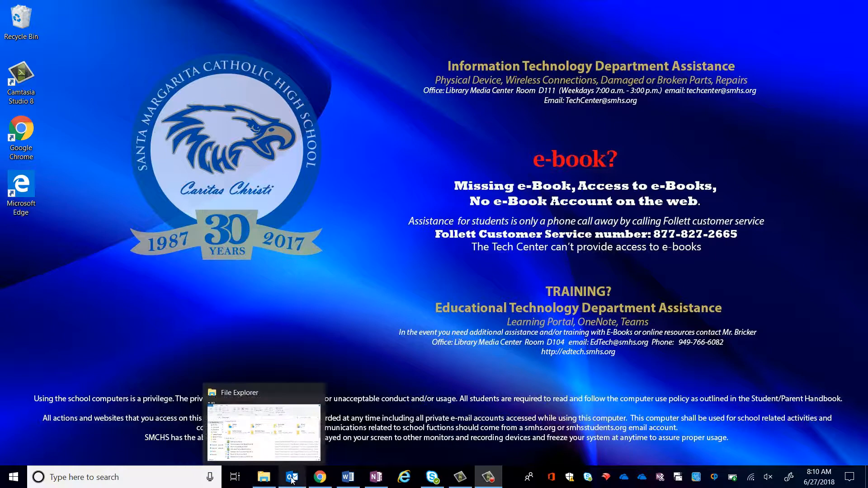
{"action": "mouse_move", "coordinate": [432, 477]}
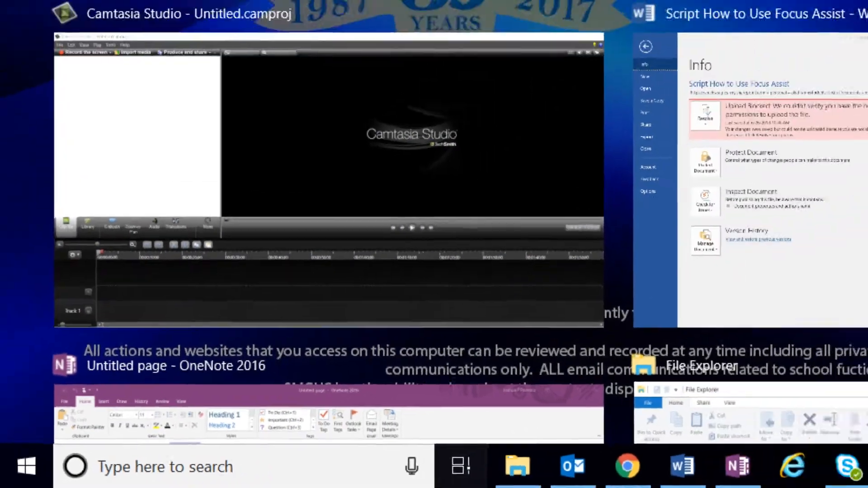
- Browse the Task View timeline back to Earlier Today and Yesterday Word and Camtasia activities
{"action": "left_click", "coordinate": [235, 478]}
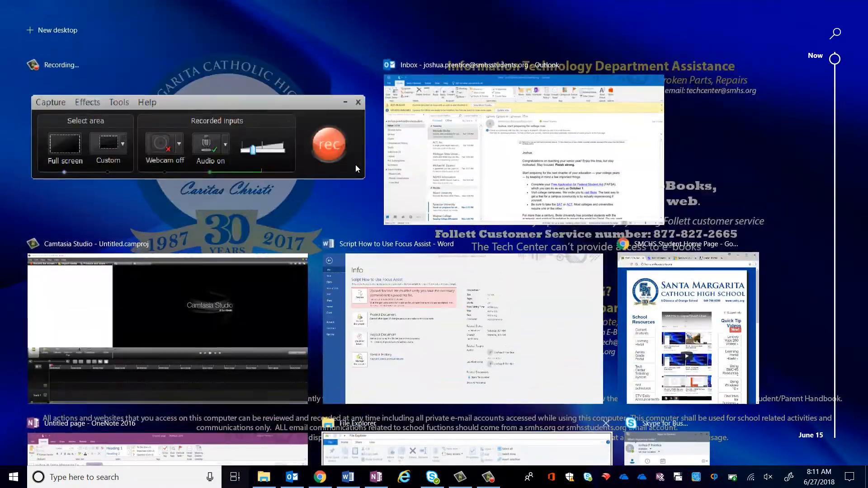
{"action": "left_click", "coordinate": [234, 477]}
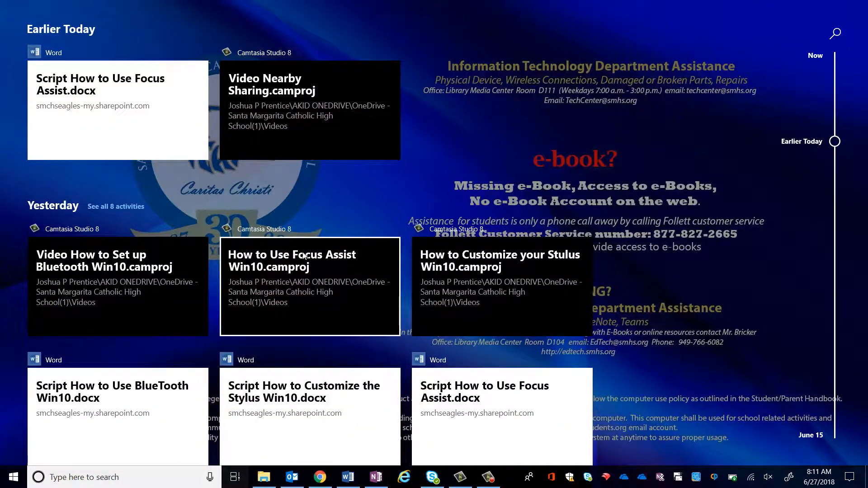
{"action": "scroll", "scroll_direction": "down", "scroll_amount": 3}
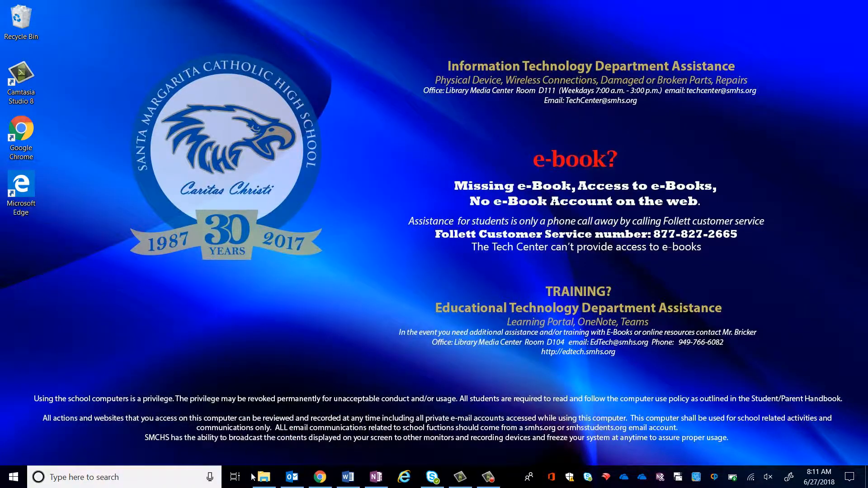
- Reopen Task View and create a second virtual desktop, Desktop 2
{"action": "left_click", "coordinate": [235, 476]}
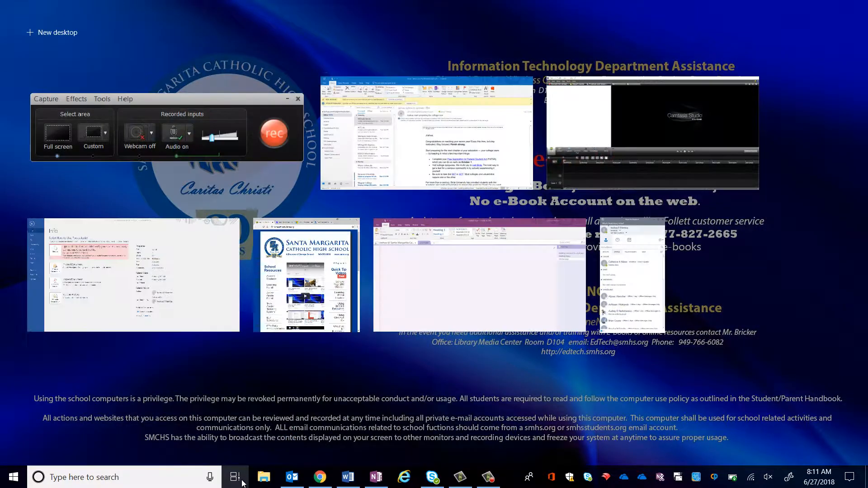
{"action": "left_click", "coordinate": [235, 477]}
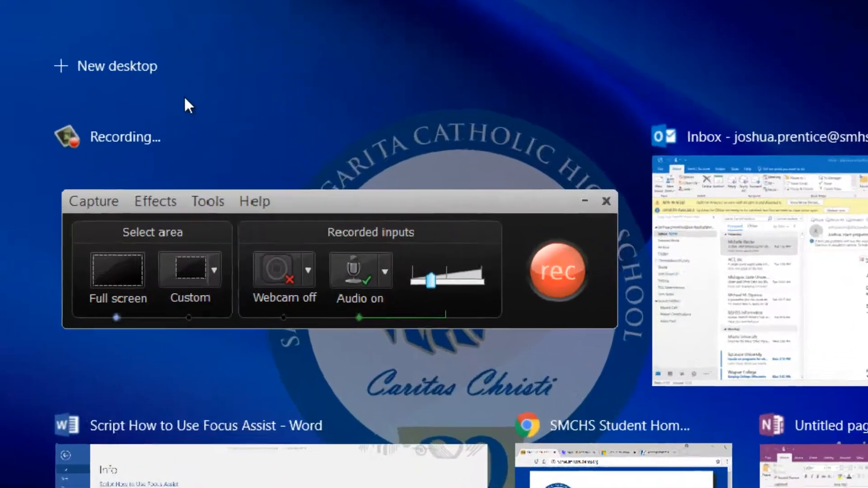
{"action": "left_click", "coordinate": [235, 477]}
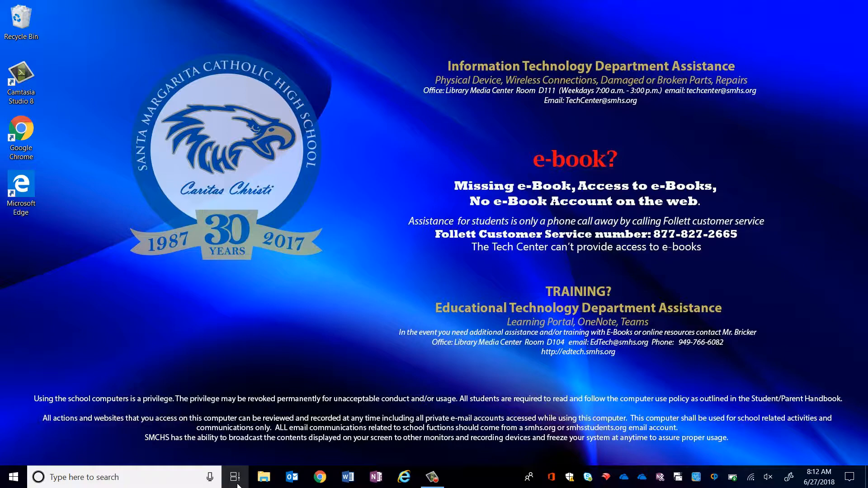
- Toggle Task View until it shows Desktop 1, Desktop 2 and the earlier-today timeline
{"action": "left_click", "coordinate": [235, 476]}
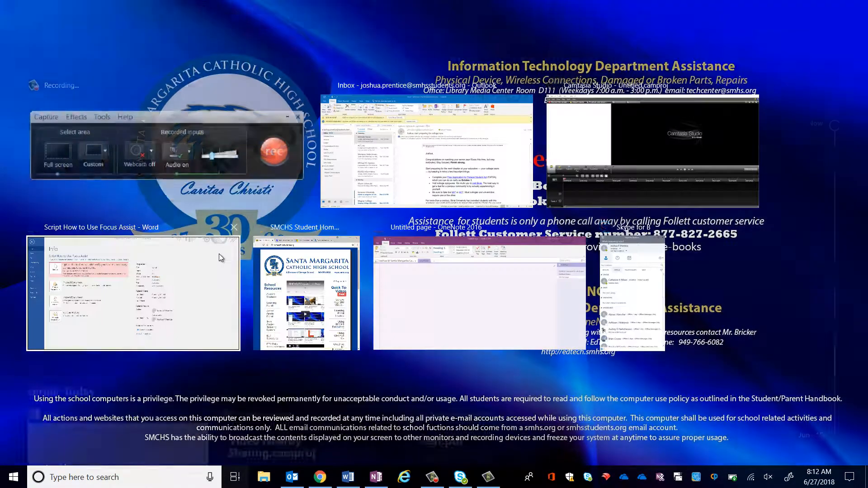
{"action": "left_click", "coordinate": [235, 476]}
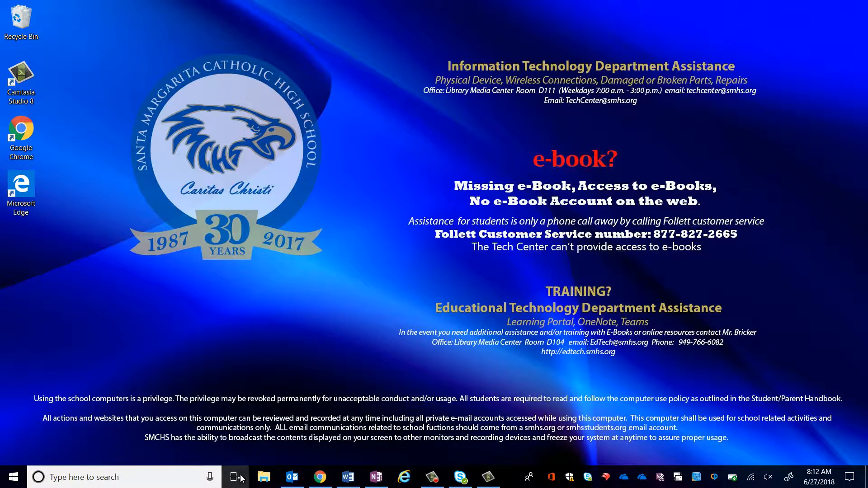
{"action": "left_click", "coordinate": [235, 477]}
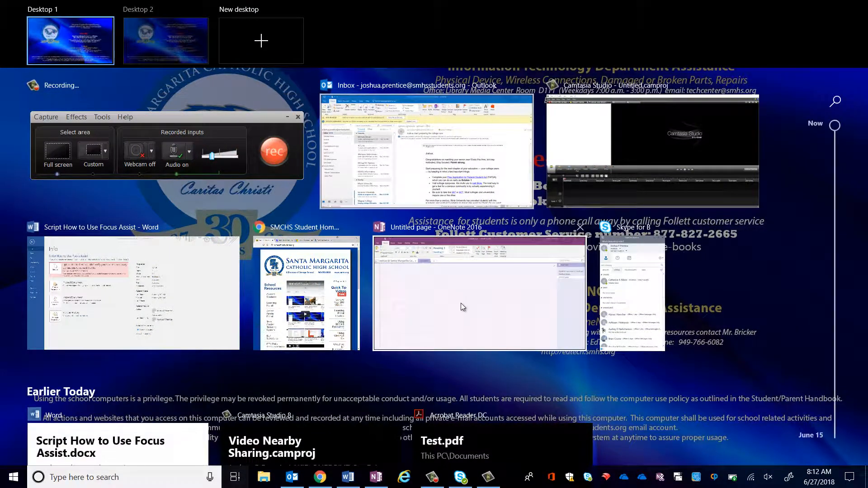